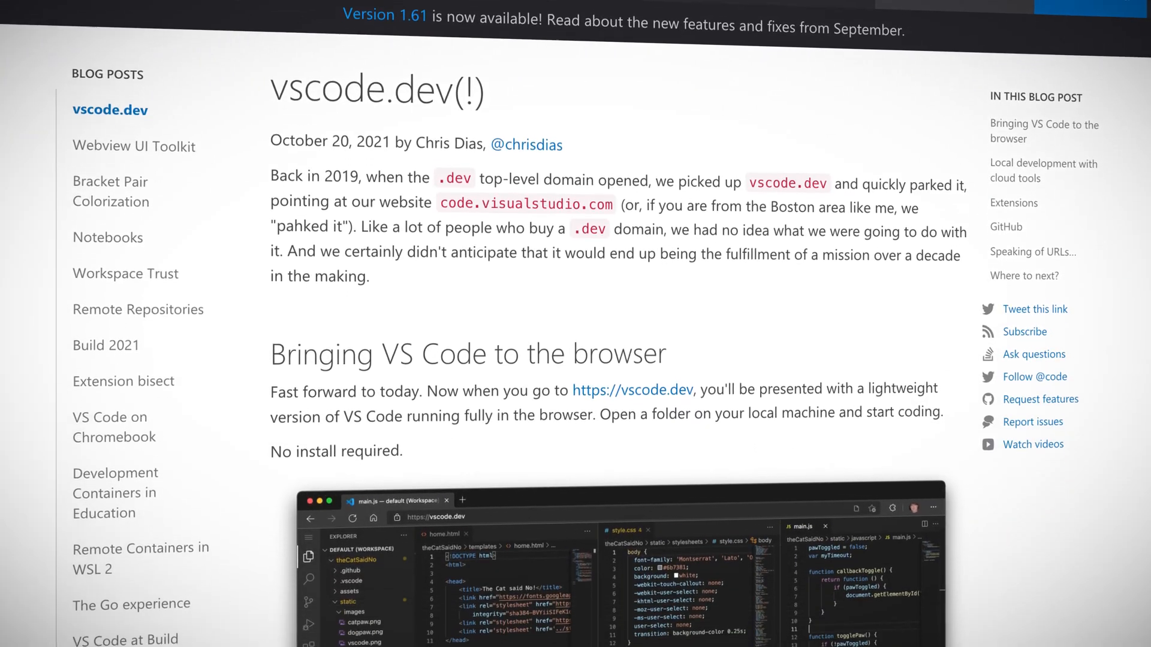
scroll(down, 3)
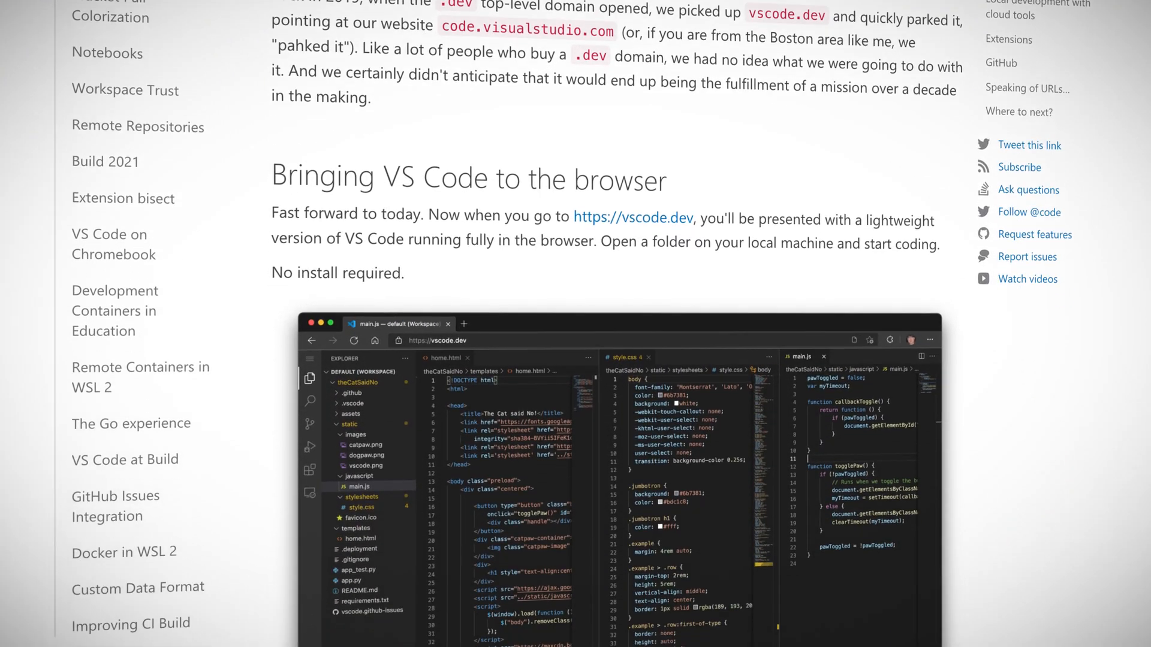
scroll(down, 3)
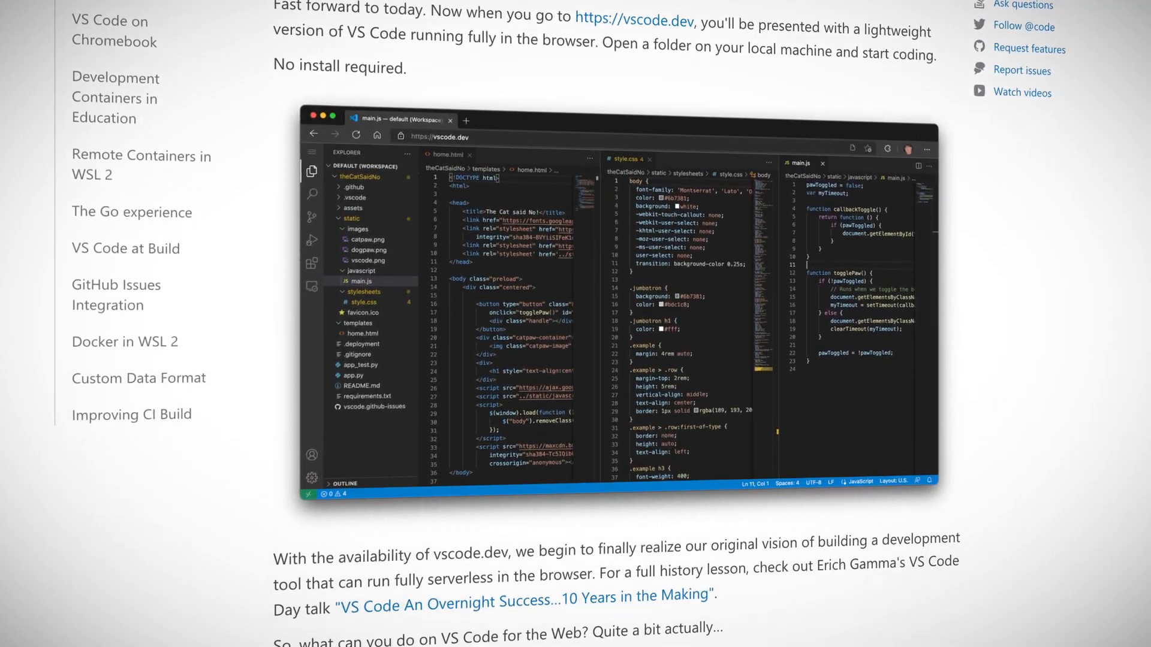
scroll(down, 3)
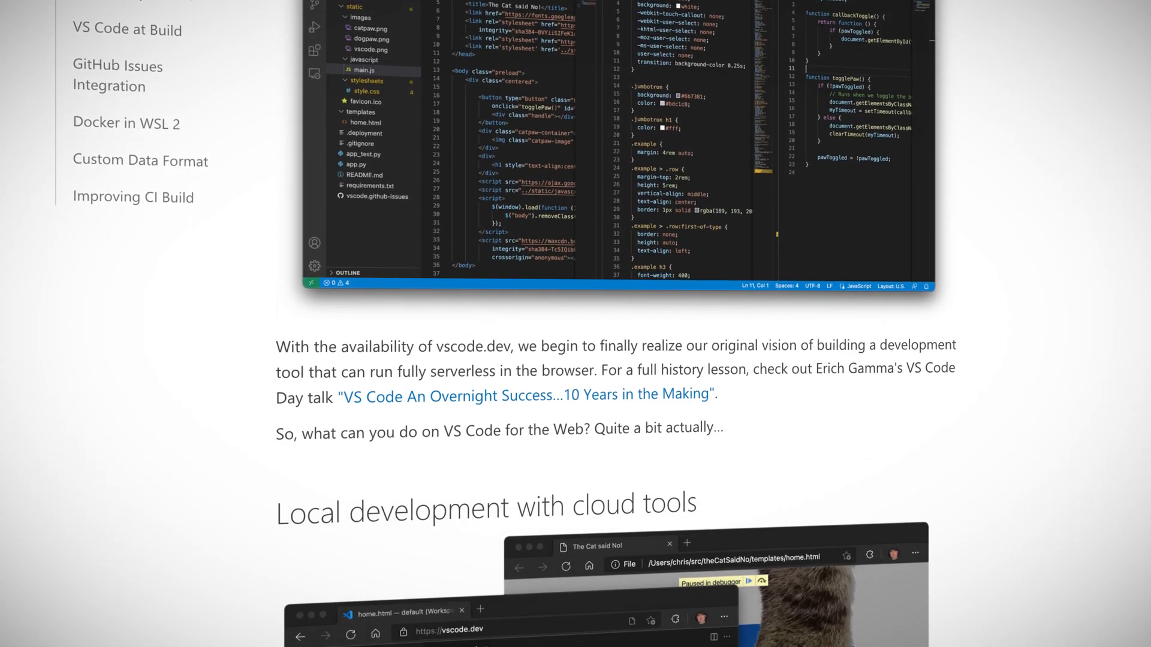
scroll(down, 3)
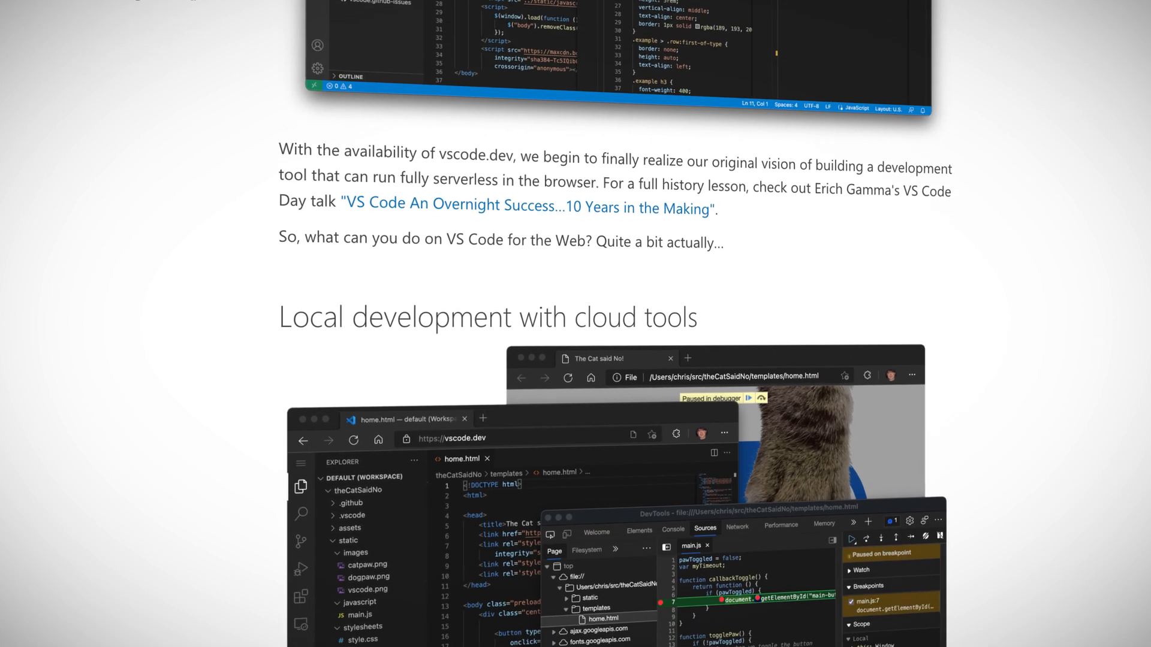
scroll(down, 3)
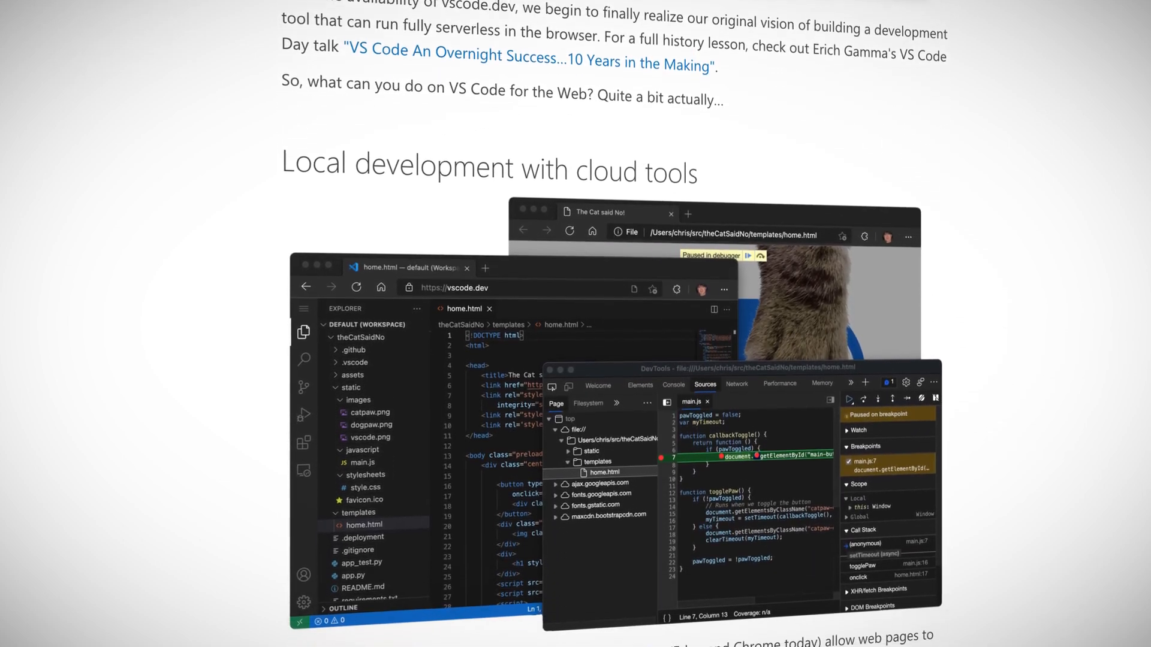
scroll(down, 3)
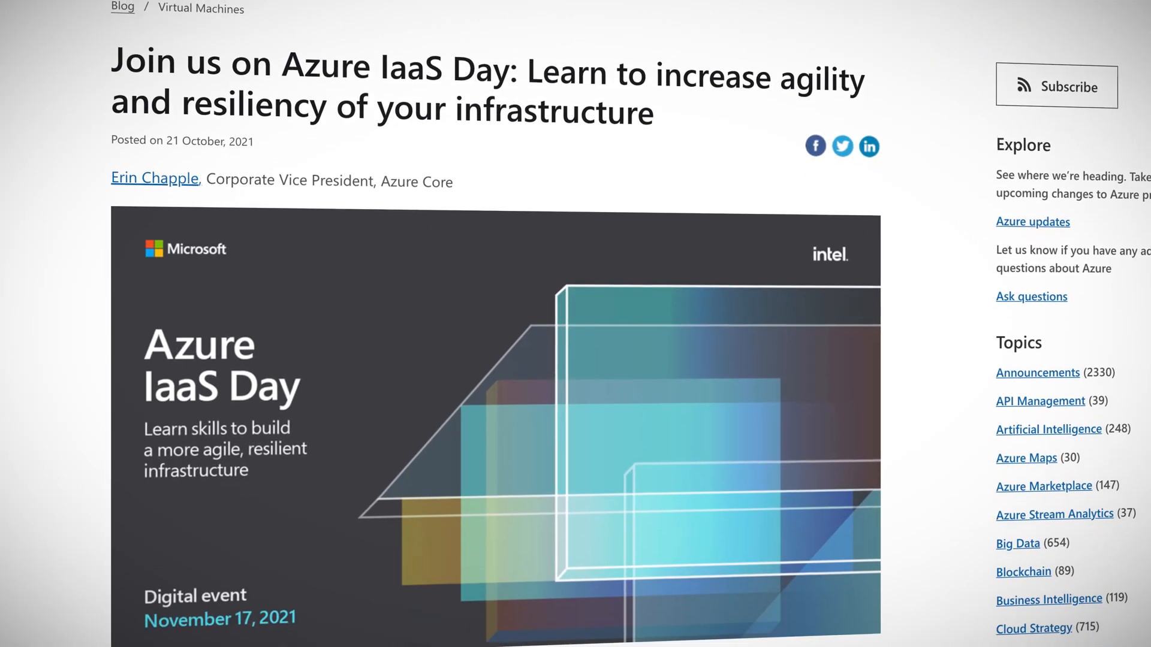
scroll(down, 3)
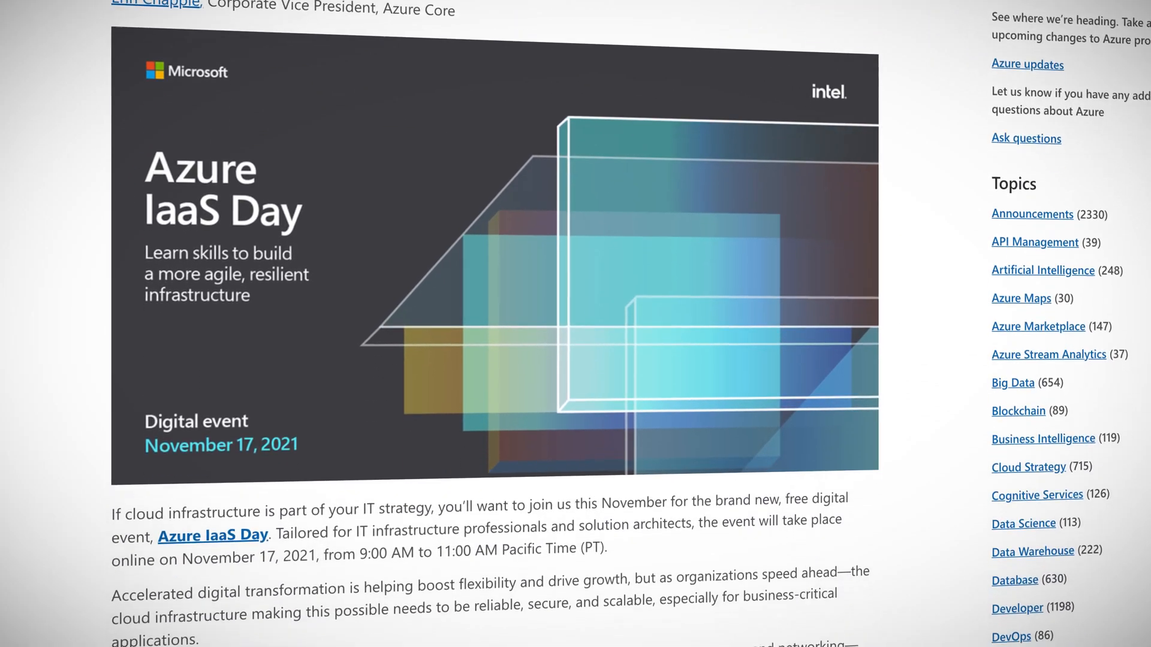
scroll(down, 3)
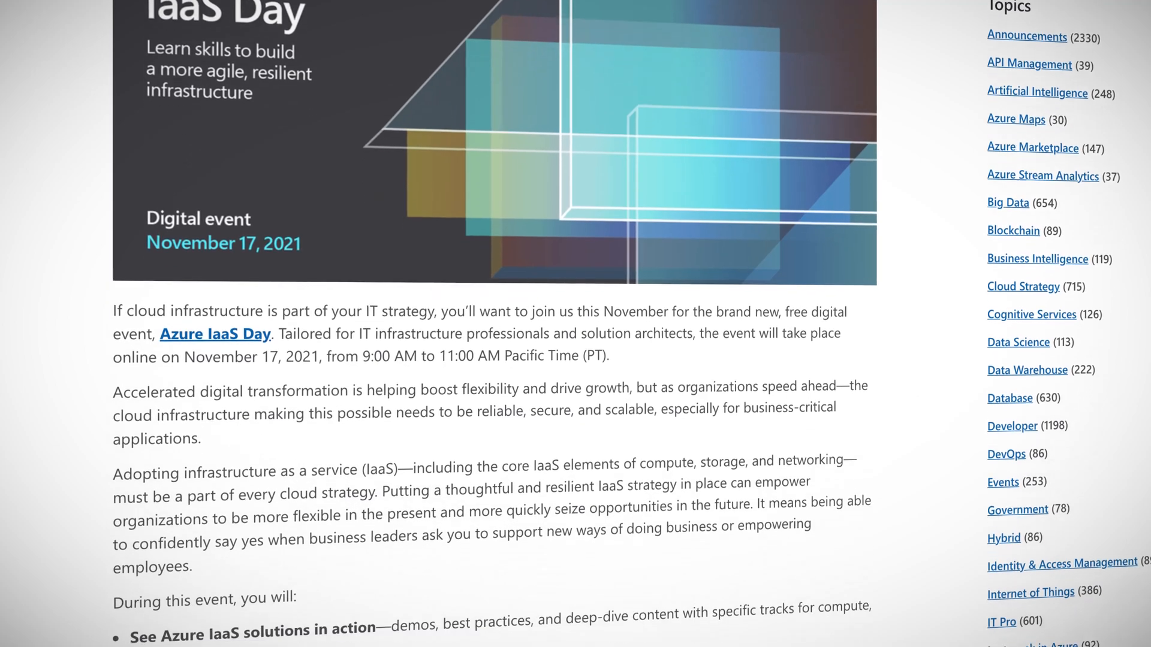
scroll(down, 3)
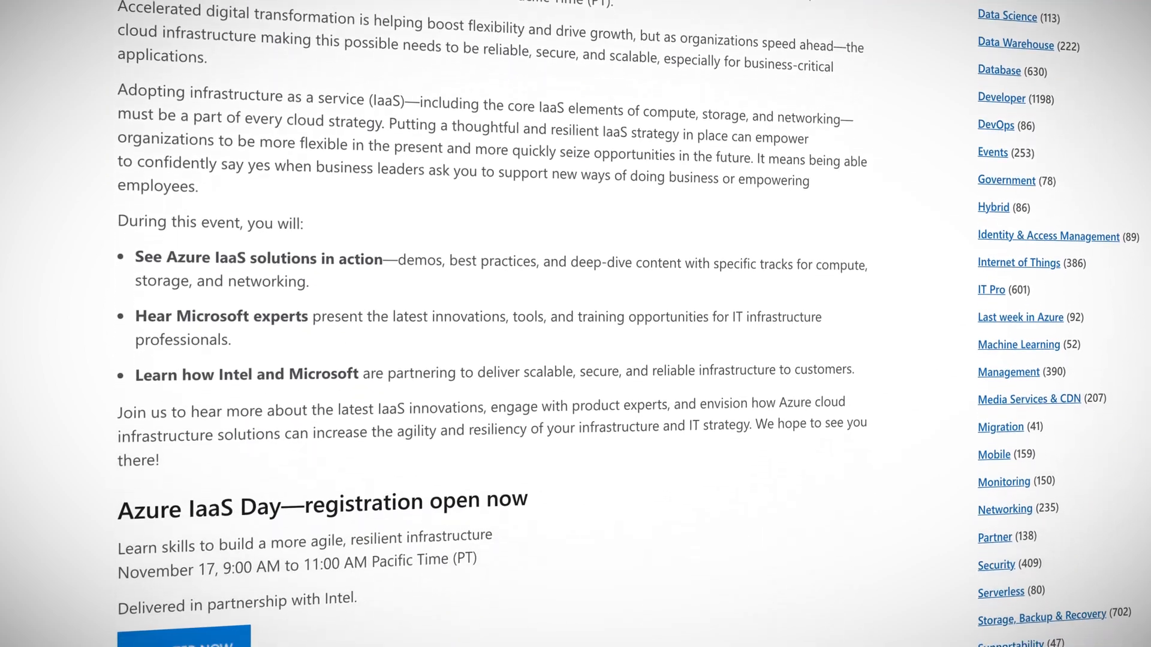
scroll(down, 3)
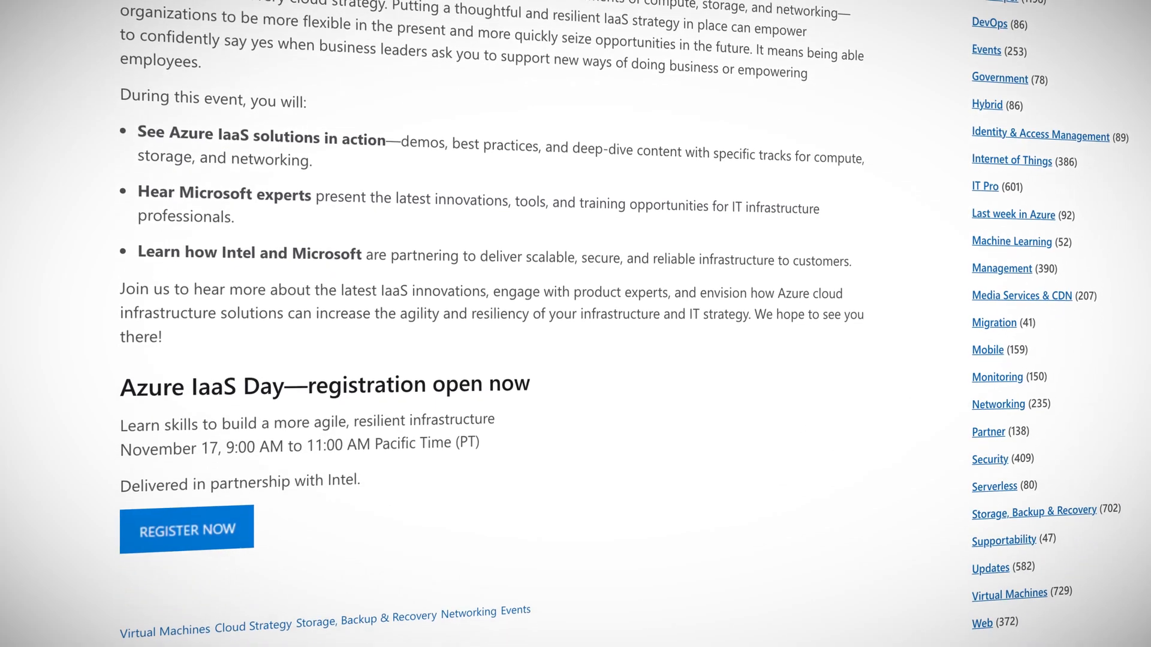